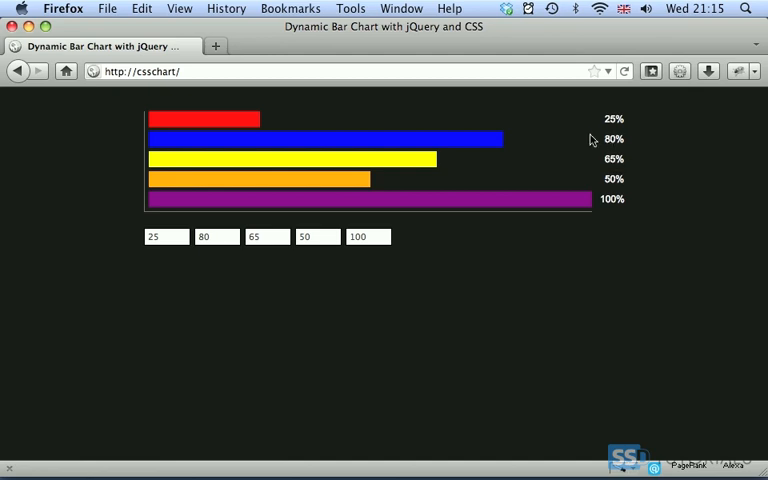
{"action": "mouse_move", "coordinate": [632, 154]}
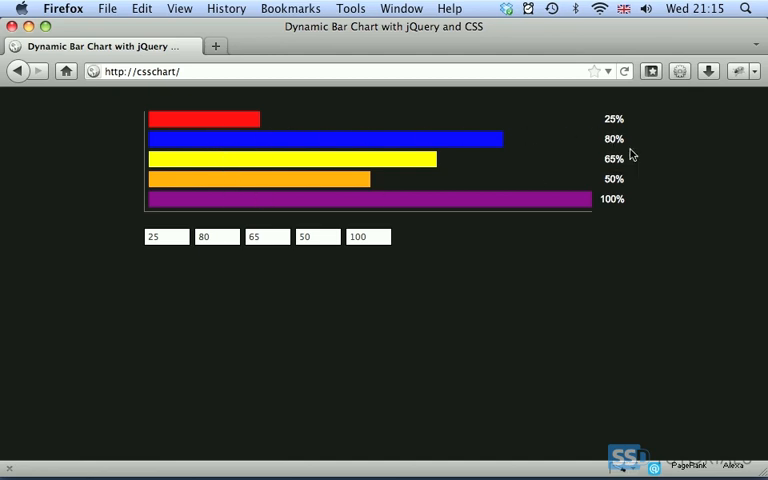
Step: Enter new chart values in Firefox so the bars resize to 30, 20, 50, 100, 100 percent
{"action": "left_click", "coordinate": [164, 236]}
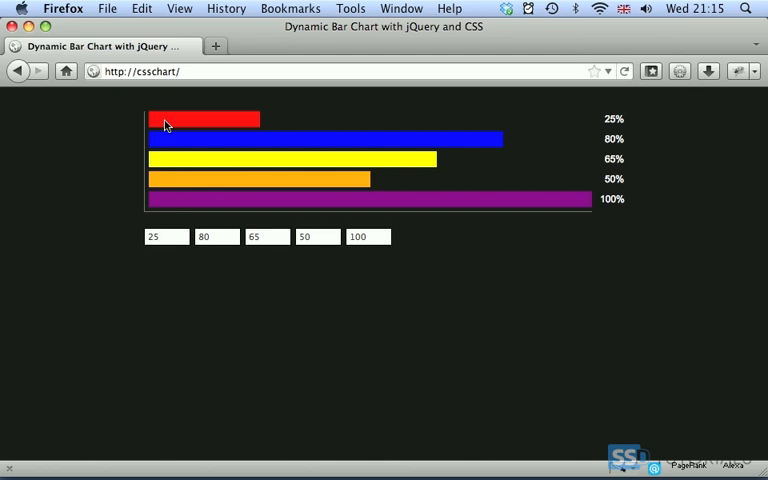
{"action": "left_click", "coordinate": [158, 236]}
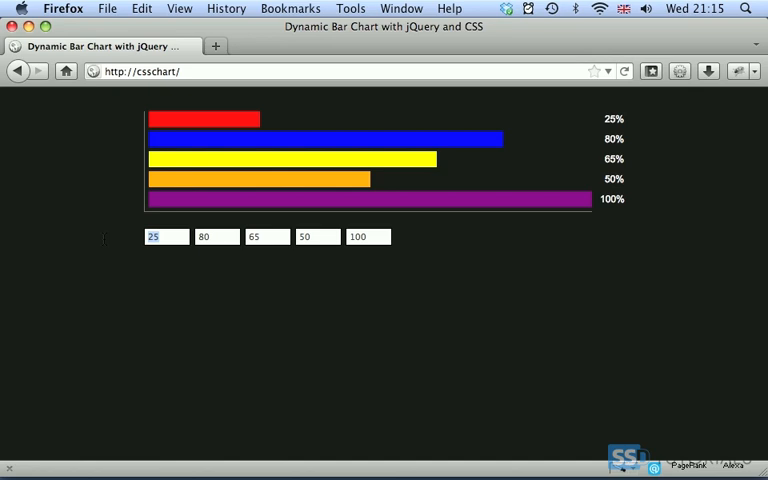
{"action": "type", "text": "30"}
{"action": "left_click", "coordinate": [218, 236]}
{"action": "type", "text": "20"}
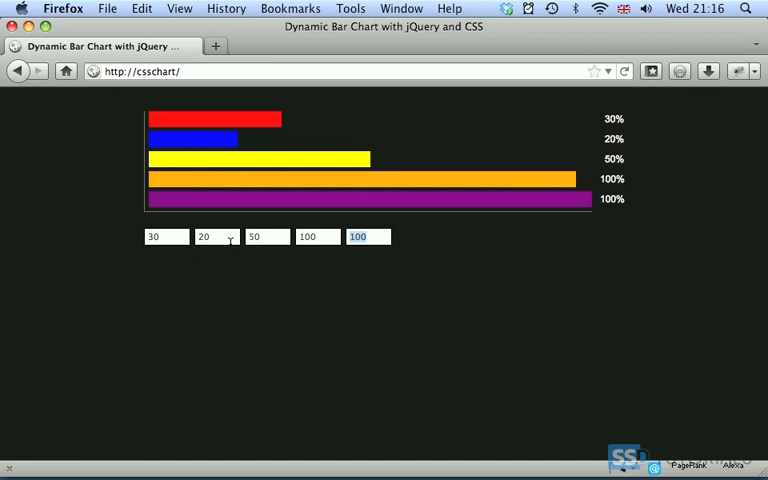
{"action": "type", "text": "30"}
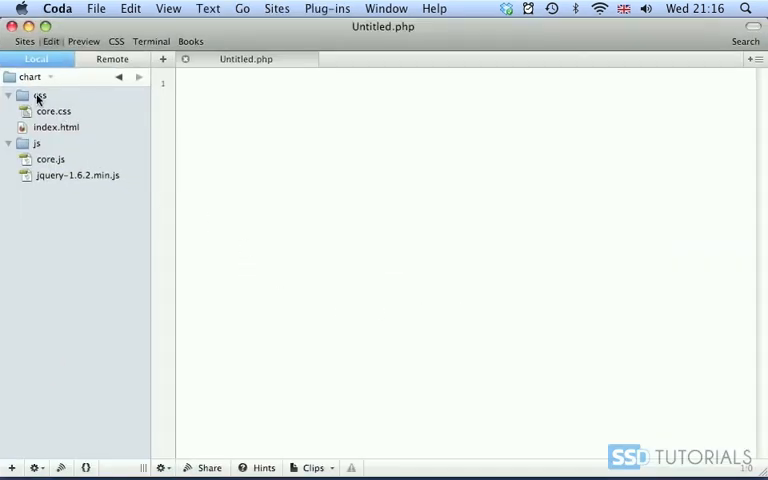
Step: Expand the chart site folder in the Local sidebar and load index.html for editing
{"action": "left_click", "coordinate": [40, 96]}
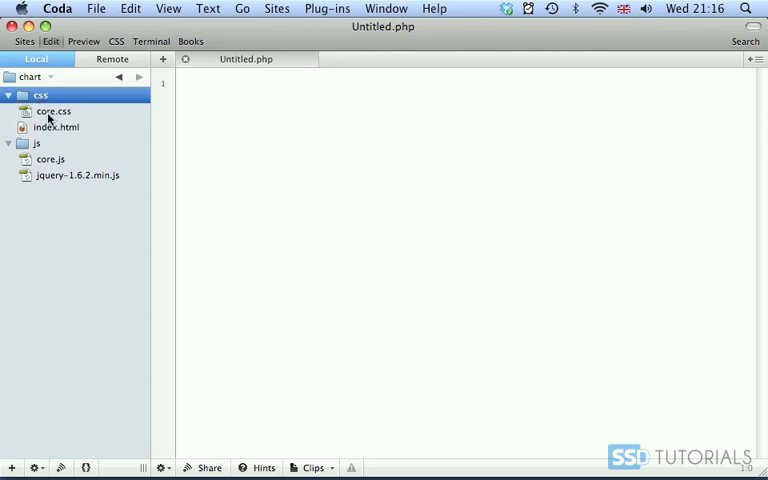
{"action": "mouse_move", "coordinate": [56, 122]}
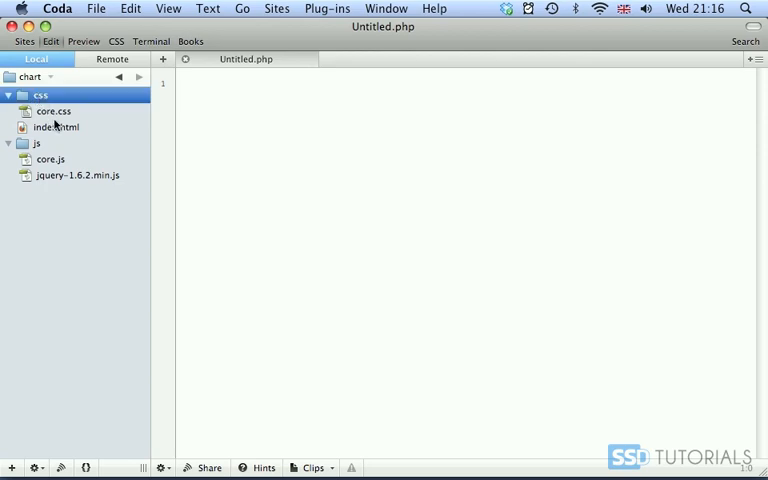
{"action": "double_click", "coordinate": [56, 128]}
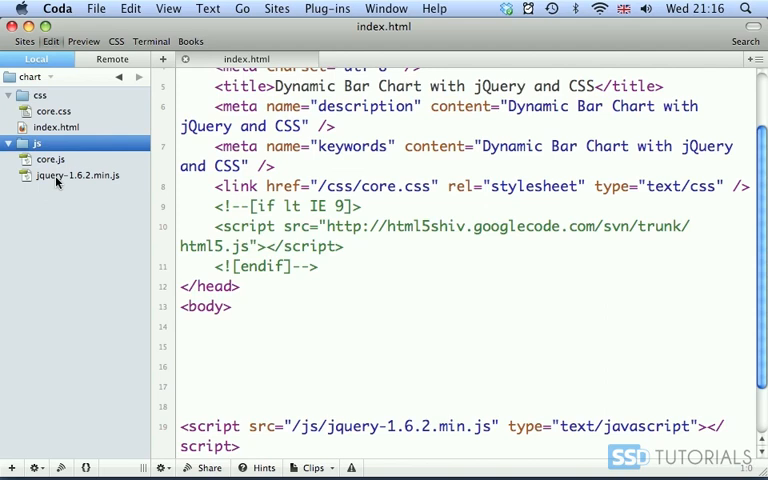
Step: Add <section id="wrapper"> in the body enclosing a <ul id="chart">
{"action": "left_click", "coordinate": [8, 144]}
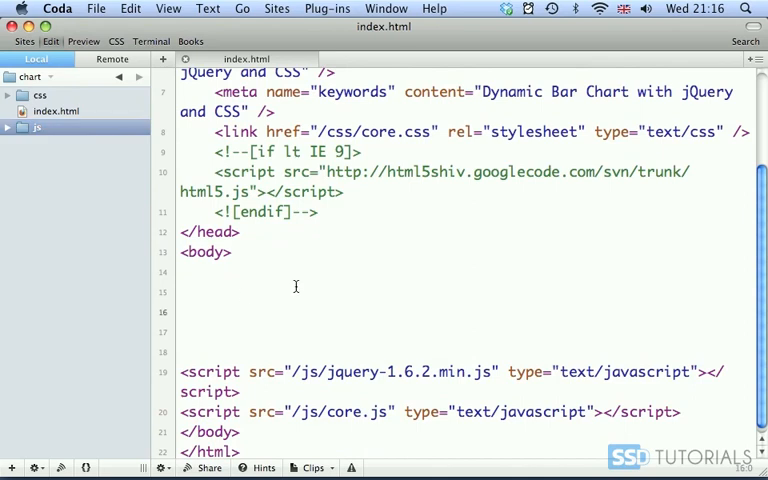
{"action": "type", "text": "<section"}
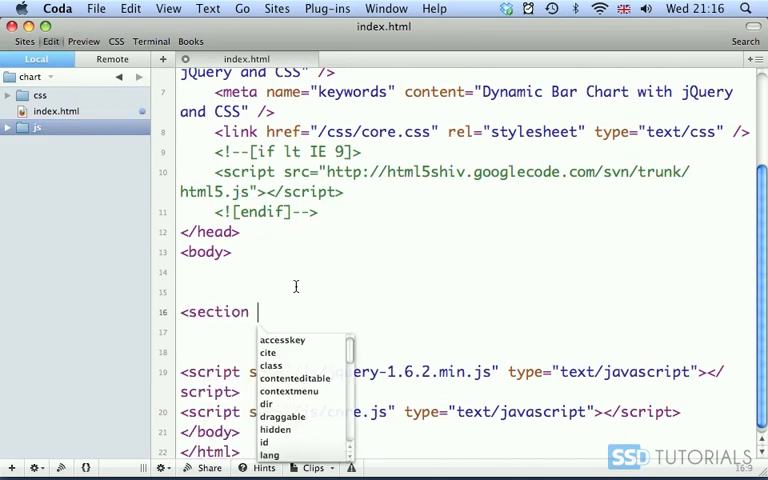
{"action": "type", "text": "id=\"wrapper\">"}
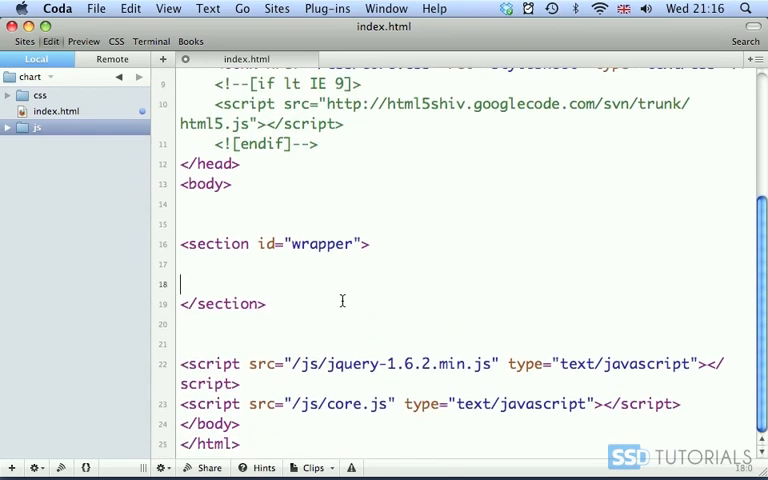
{"action": "type", "text": "<ul"}
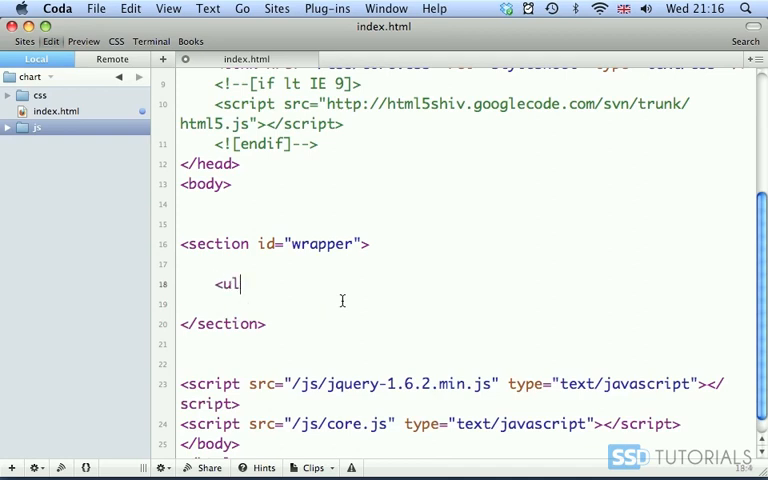
{"action": "type", "text": "id=\"char\""}
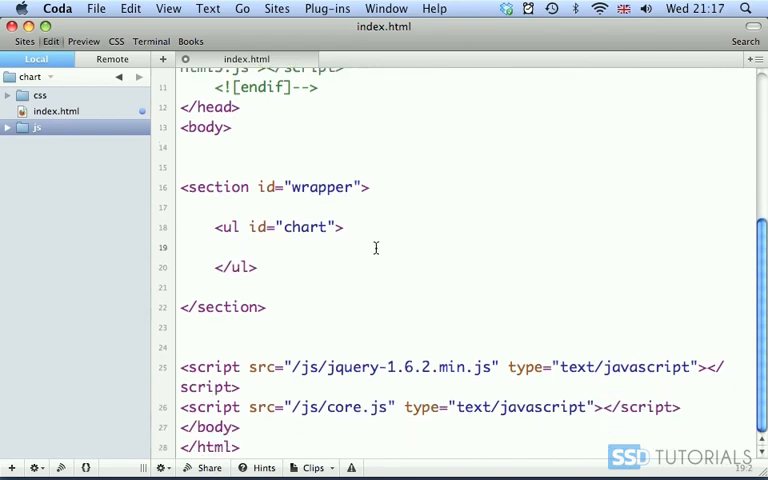
Step: Start the first list item <li title="25" class="red">
{"action": "type", "text": "<l"}
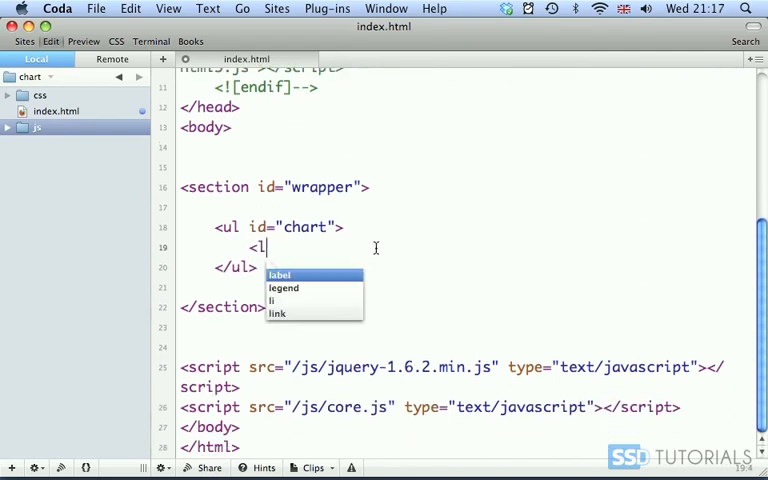
{"action": "type", "text": "i title="}
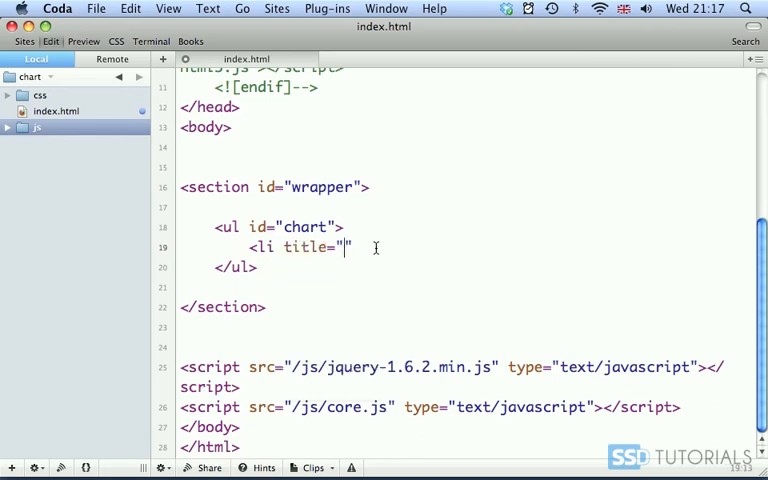
{"action": "type", "text": "\""}
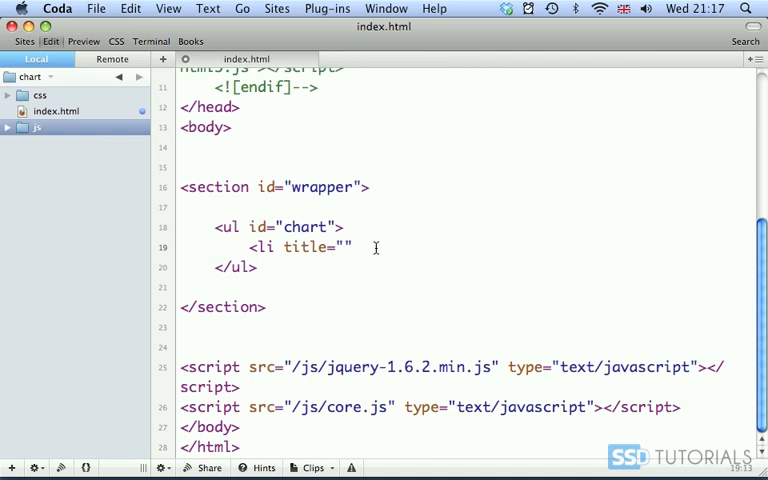
{"action": "type", "text": "25"}
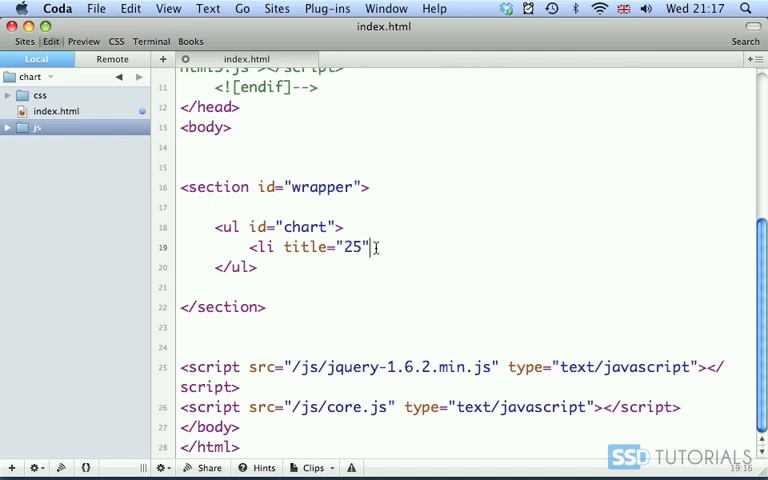
{"action": "type", "text": "class=\"\""}
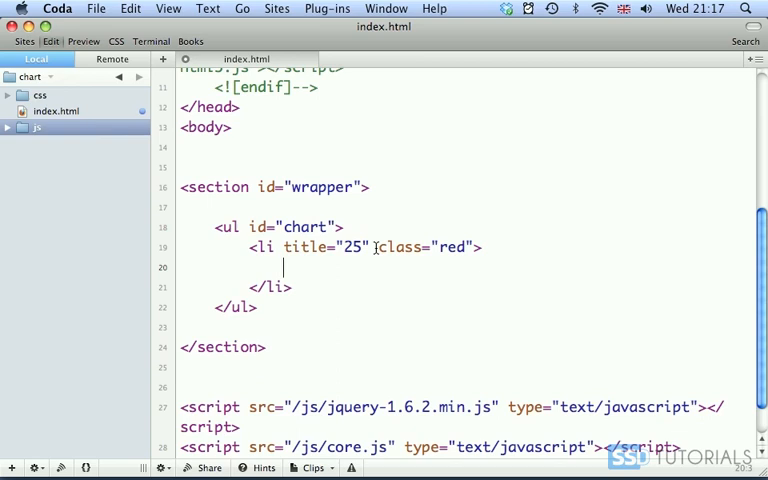
Step: Add <span class="bar"> and <span class="percent"> inside the list item
{"action": "type", "text": "<span"}
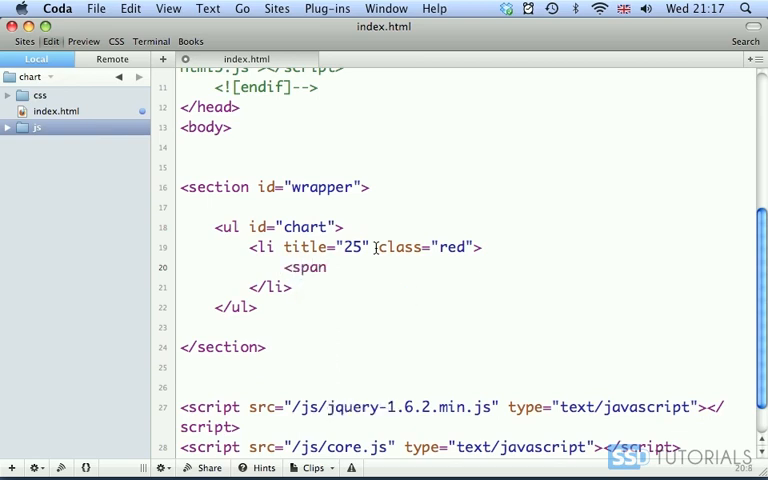
{"action": "type", "text": "class=\"bar\"></span>"}
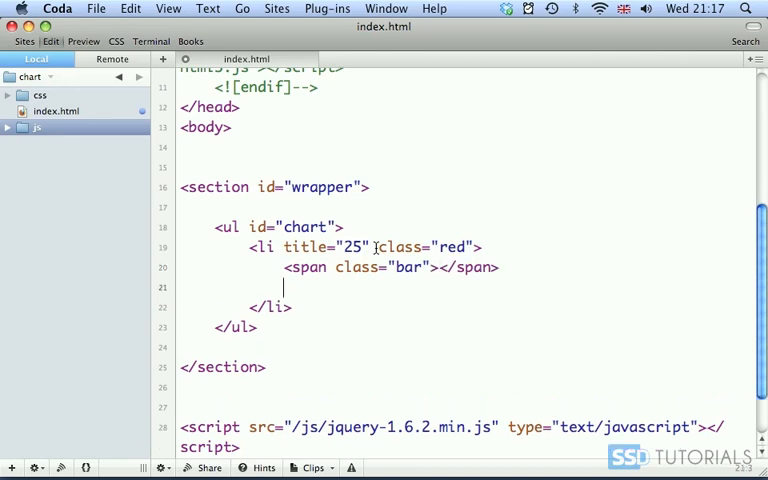
{"action": "type", "text": "<span class=\"\">"}
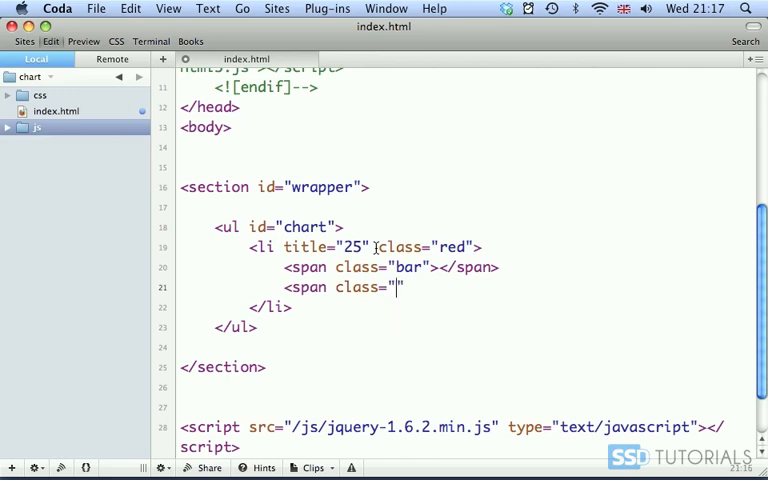
{"action": "type", "text": "percent\"></span>"}
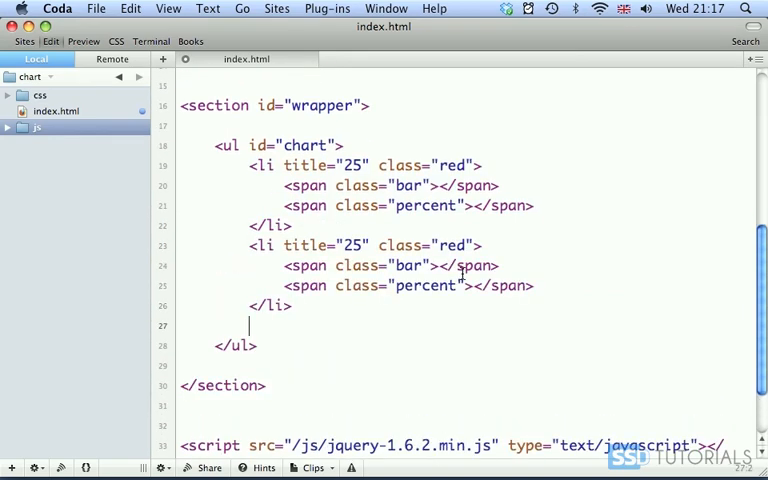
Step: Duplicate the li to five items and retitle them 80, 65, 50 and 100
{"action": "scroll", "scroll_direction": "down", "scroll_amount": 3}
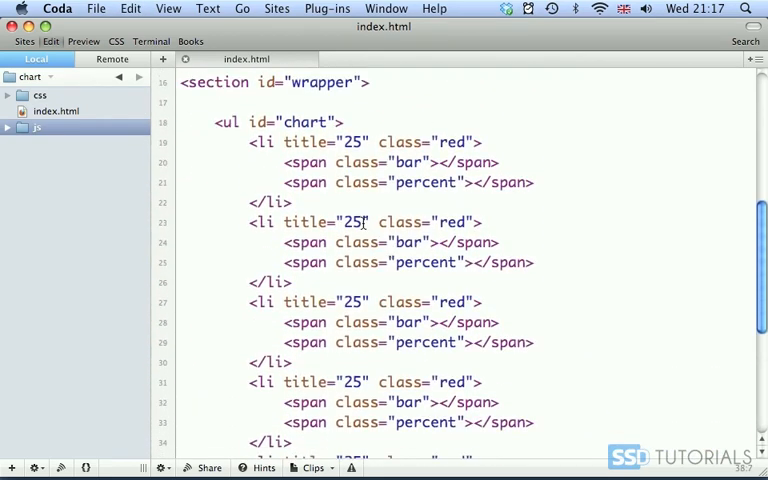
{"action": "double_click", "coordinate": [352, 220]}
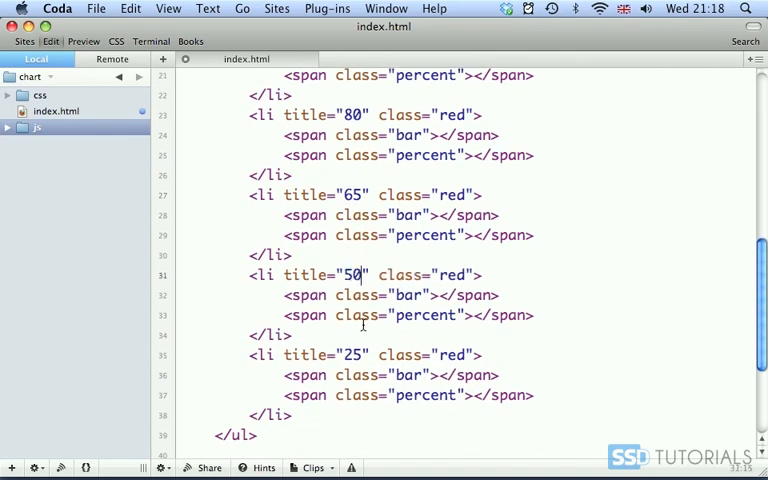
{"action": "type", "text": "100"}
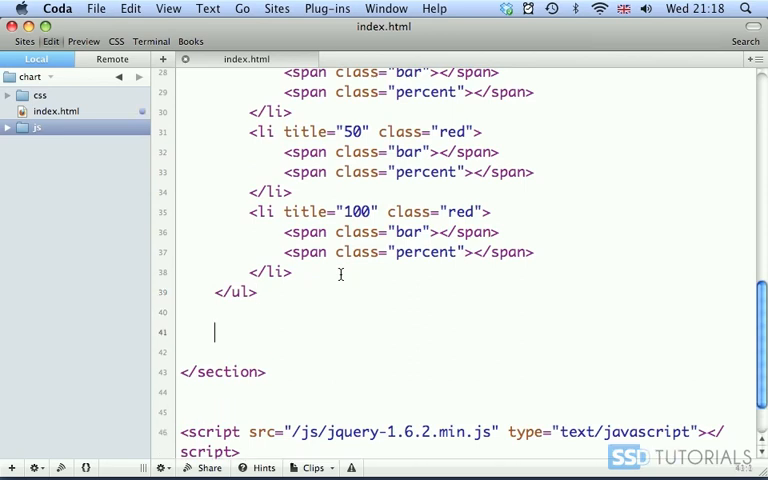
{"action": "scroll", "scroll_direction": "down", "scroll_amount": 3}
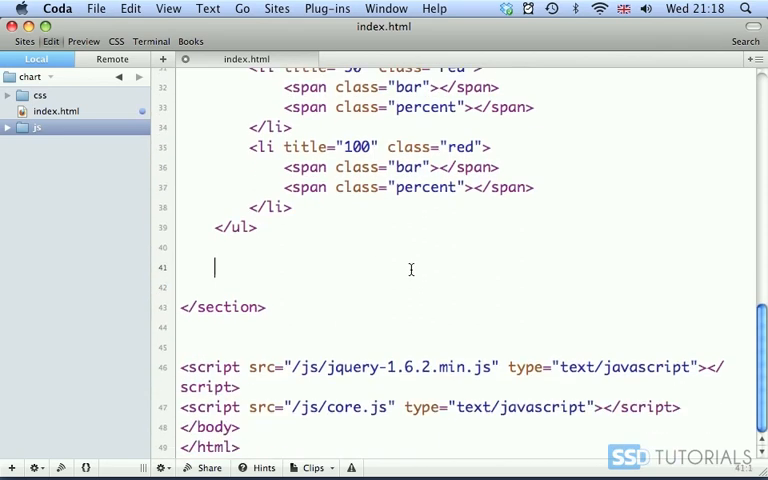
Step: Add <form id="form_values" action="" method="post"> with its closing tag below the list
{"action": "type", "text": "<form id=\""}
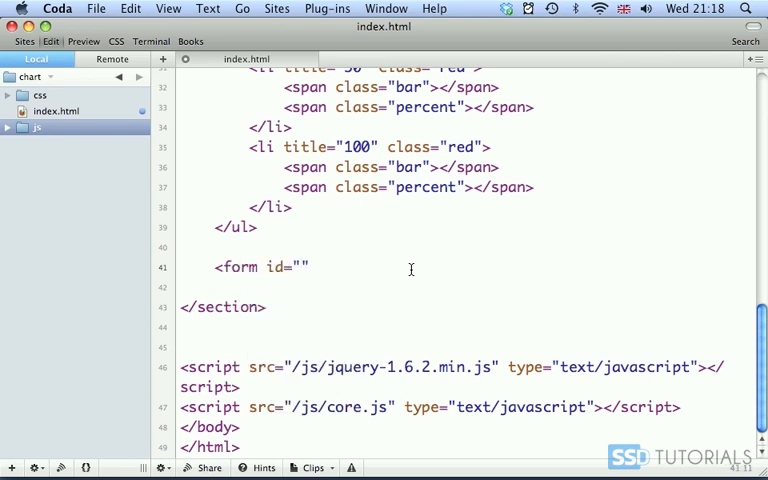
{"action": "type", "text": "form_values"}
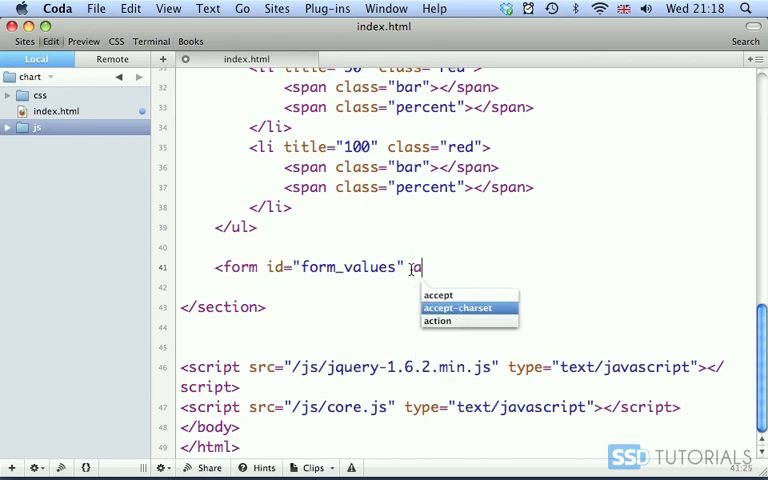
{"action": "type", "text": "action=\"\""}
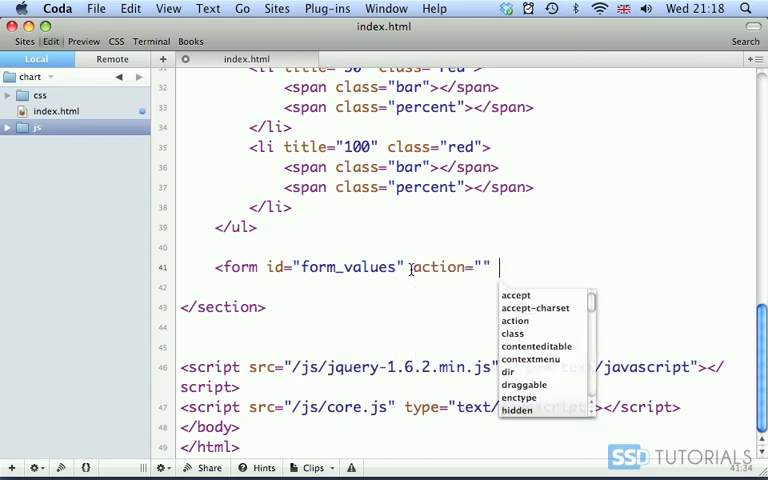
{"action": "type", "text": "method=\"post\">"}
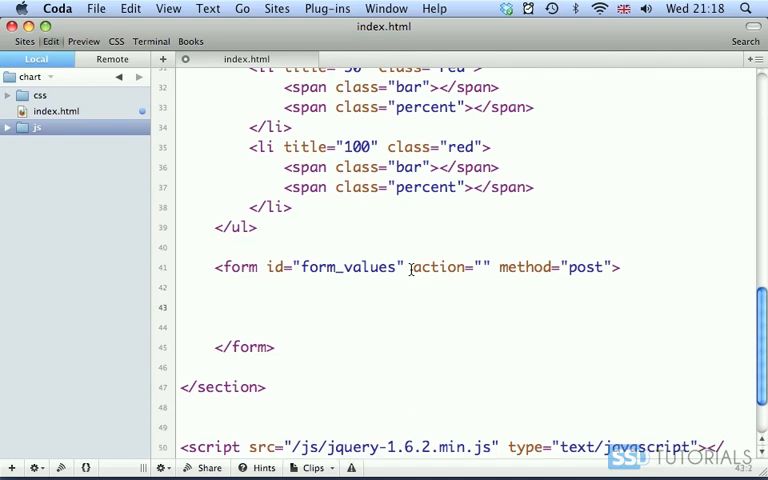
{"action": "scroll", "scroll_direction": "down", "scroll_amount": 3}
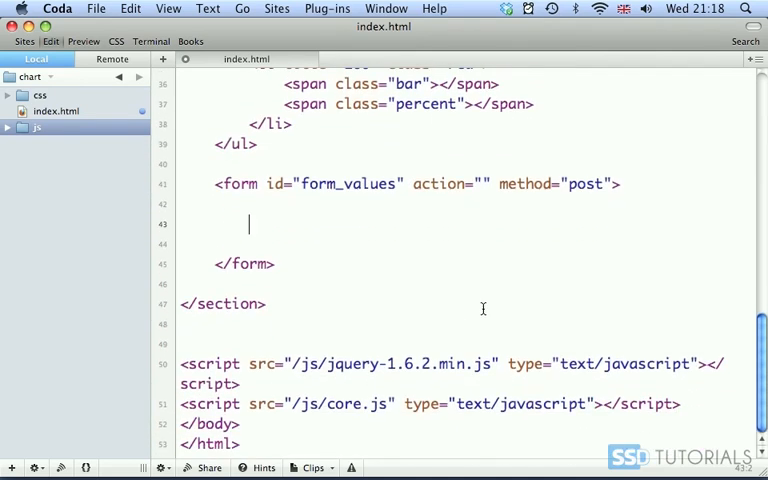
Step: Start the form's first input with an empty name and id "li_1"
{"action": "type", "text": "<input"}
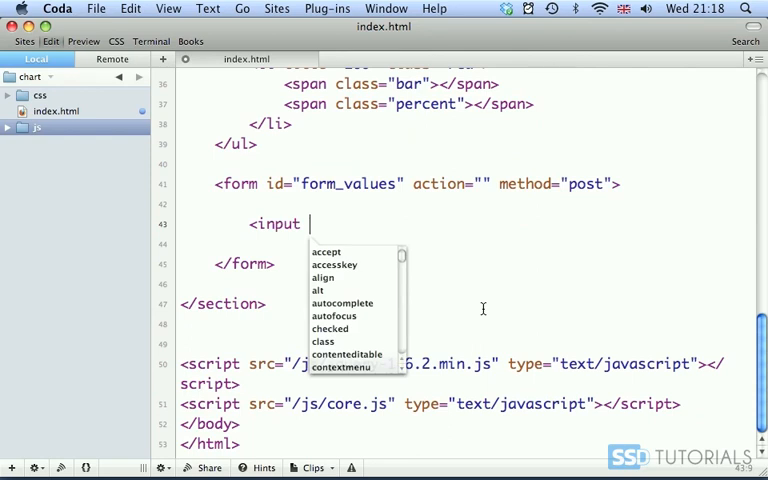
{"action": "type", "text": "name=\"\""}
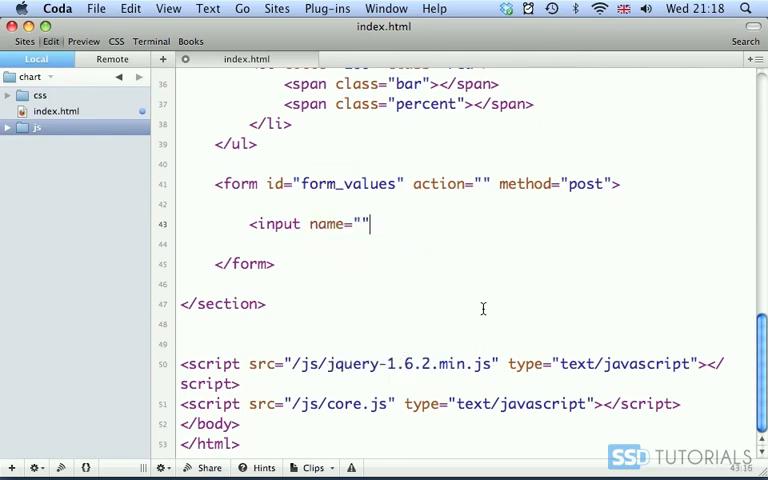
{"action": "left_click", "coordinate": [370, 224]}
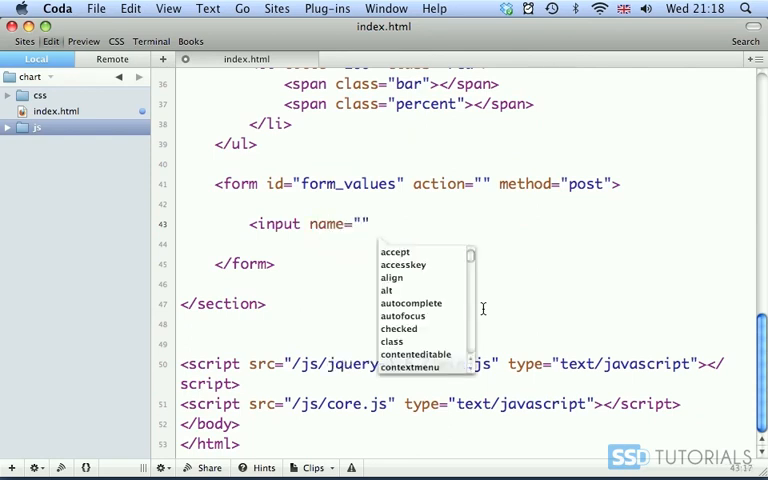
{"action": "type", "text": "id=\"\""}
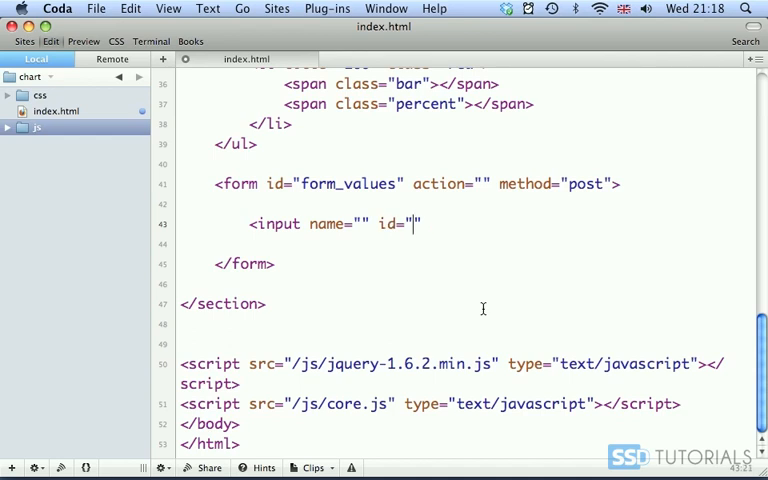
{"action": "type", "text": "li_1"}
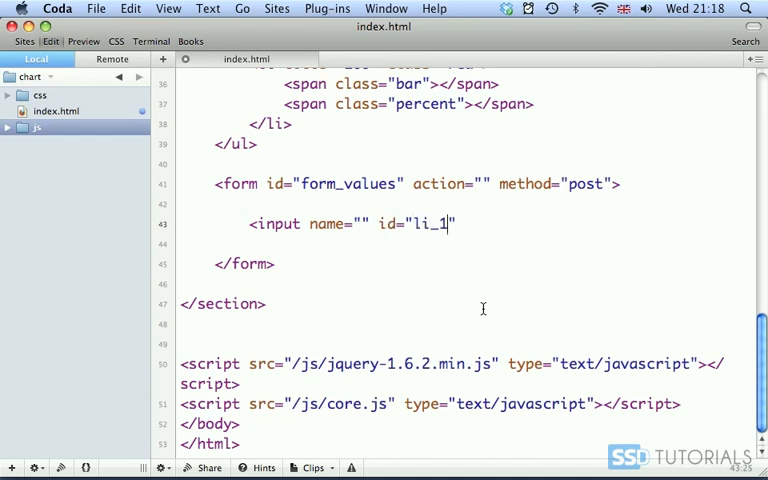
{"action": "type", "text": "\">"}
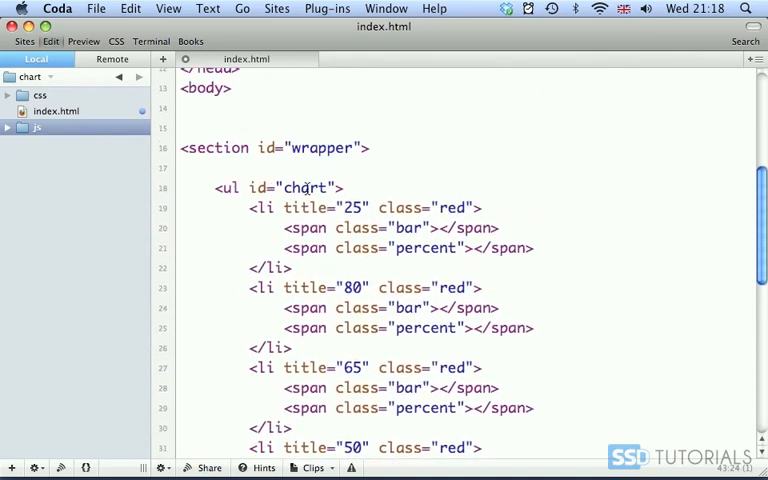
{"action": "scroll", "scroll_direction": "down", "scroll_amount": 3}
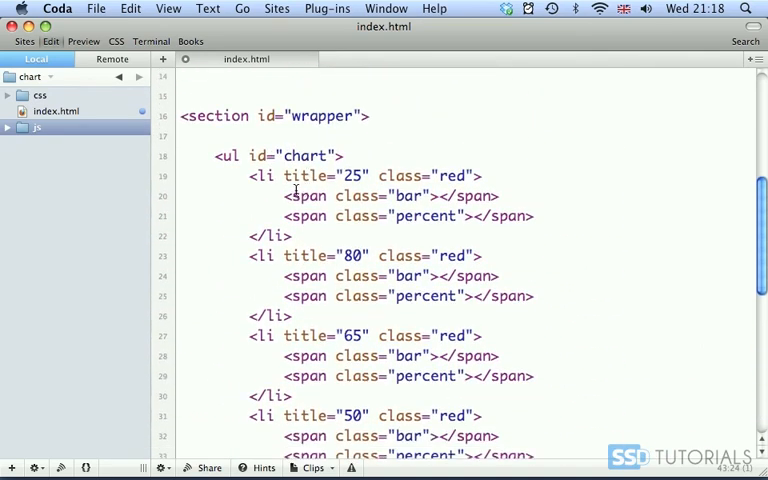
{"action": "left_click_drag", "start_coordinate": [250, 176], "coordinate": [292, 236]}
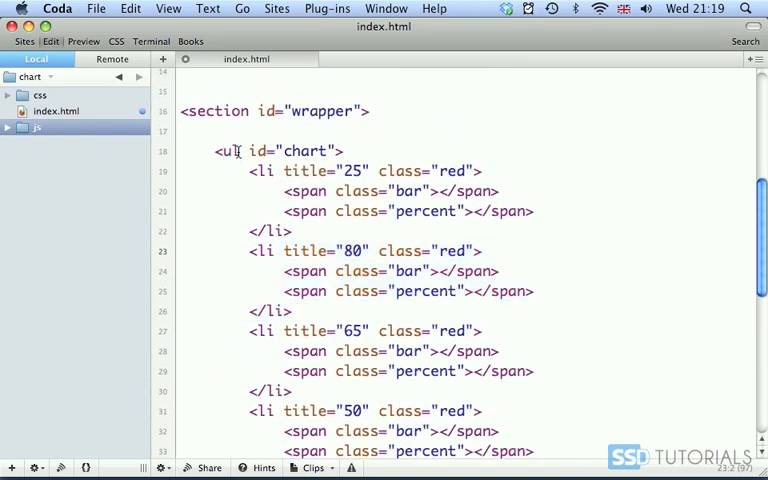
{"action": "scroll", "scroll_direction": "down", "scroll_amount": 3}
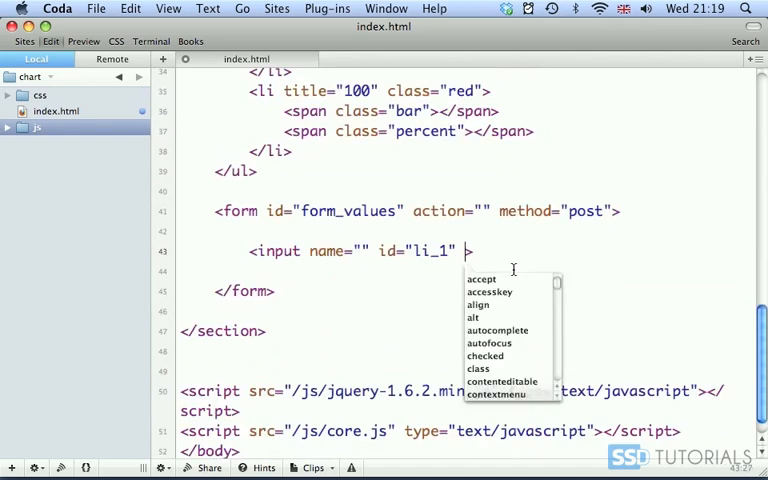
Step: Complete the input with value="25" class="field" and select the line for copying
{"action": "type", "text": "value=\"25\""}
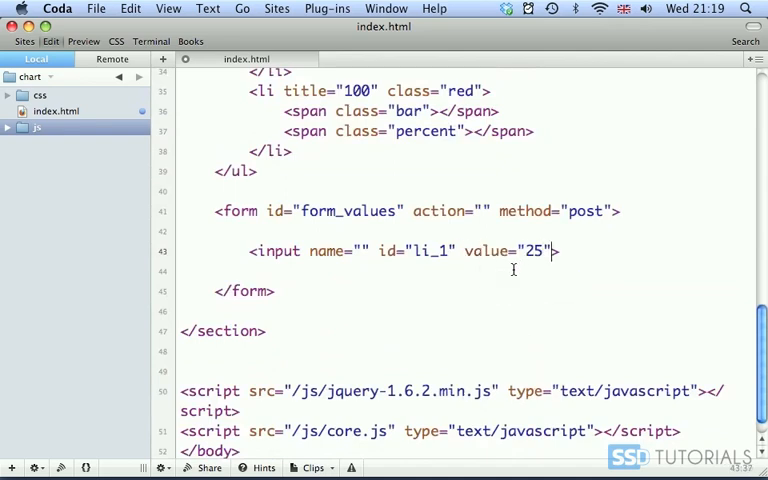
{"action": "type", "text": "class=\"\""}
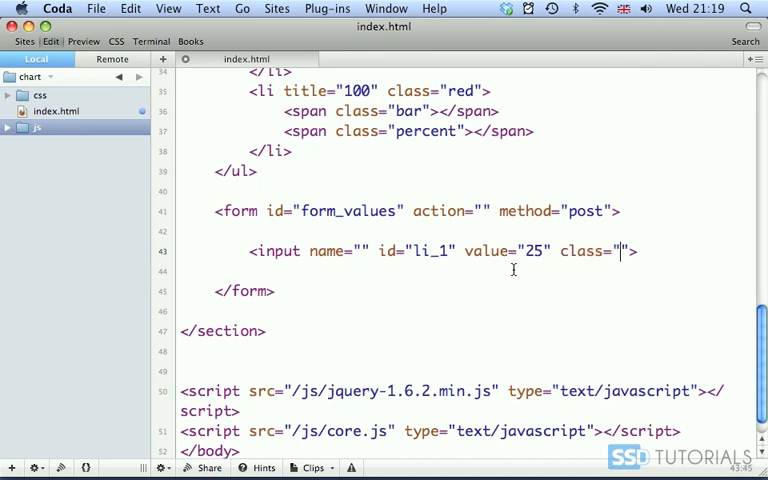
{"action": "type", "text": "field"}
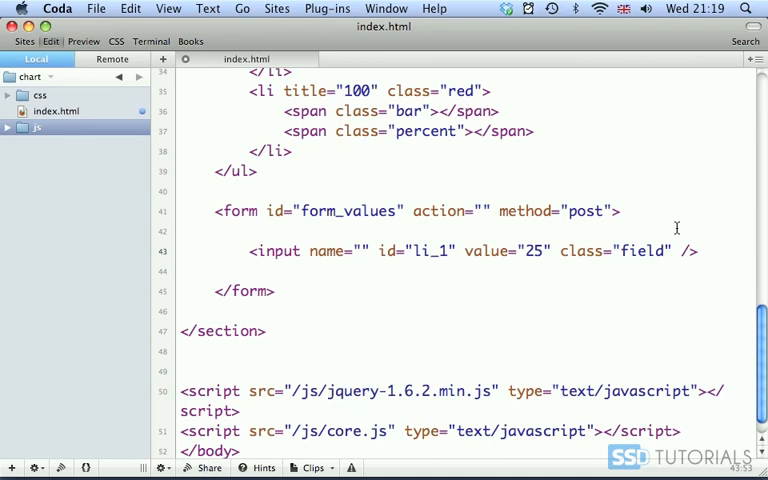
{"action": "triple_click", "coordinate": [470, 252]}
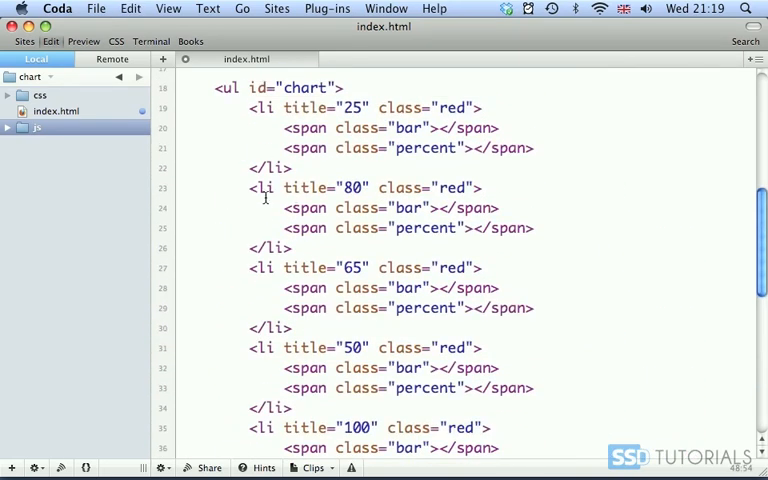
Step: Paste the input to make five and set their values to 80, 65, 50 and 100
{"action": "scroll", "scroll_direction": "down", "scroll_amount": 3}
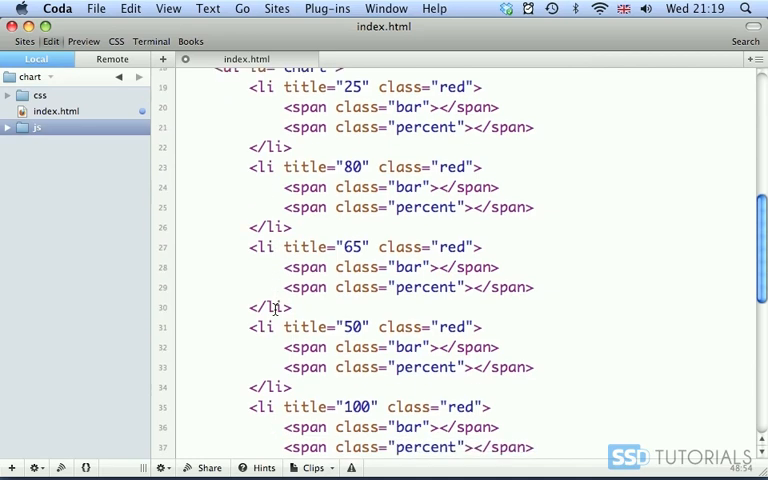
{"action": "scroll", "scroll_direction": "down", "scroll_amount": 3}
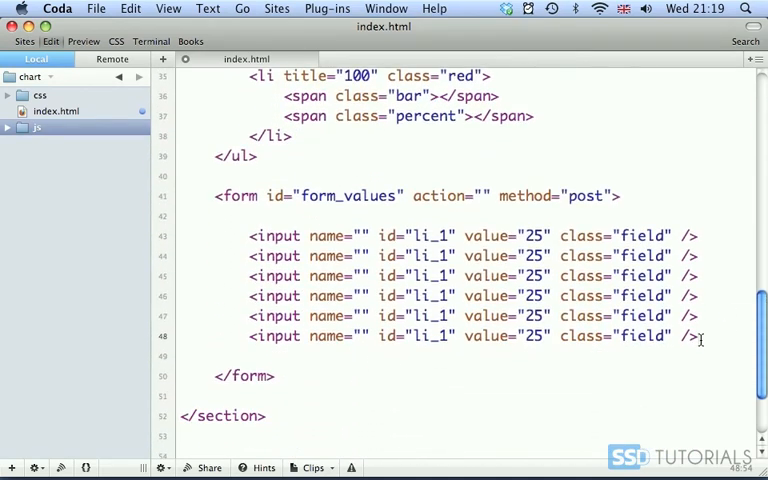
{"action": "scroll", "scroll_direction": "up", "scroll_amount": 3}
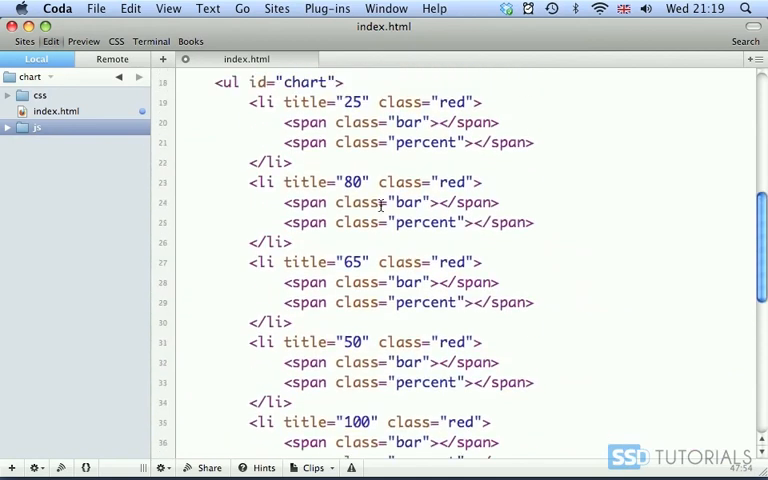
{"action": "scroll", "scroll_direction": "down", "scroll_amount": 3}
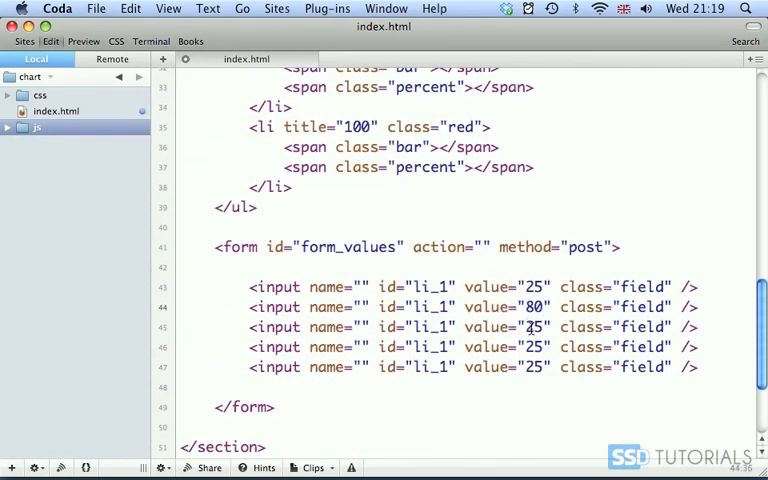
{"action": "scroll", "scroll_direction": "down", "scroll_amount": 3}
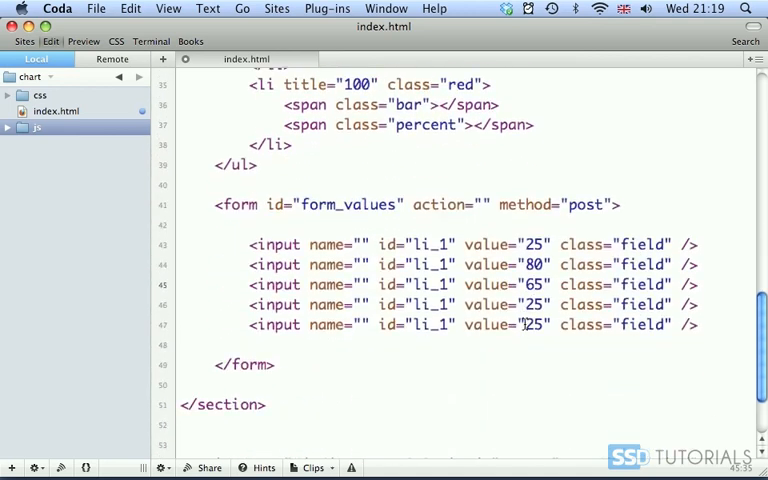
{"action": "double_click", "coordinate": [536, 304]}
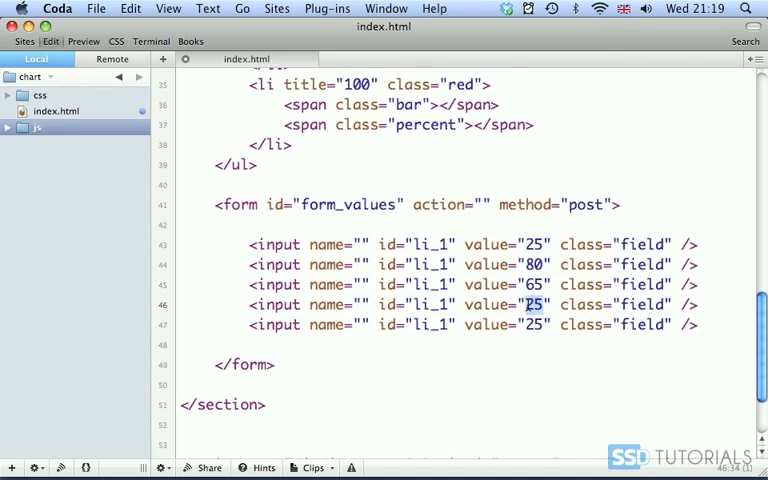
{"action": "type", "text": "100"}
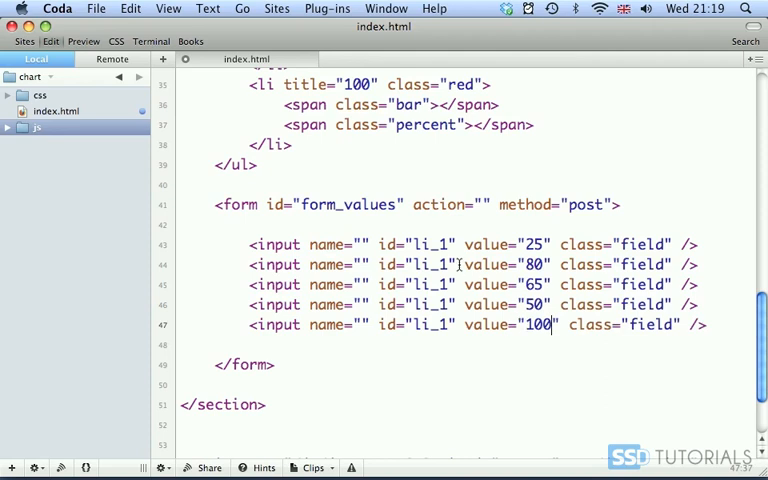